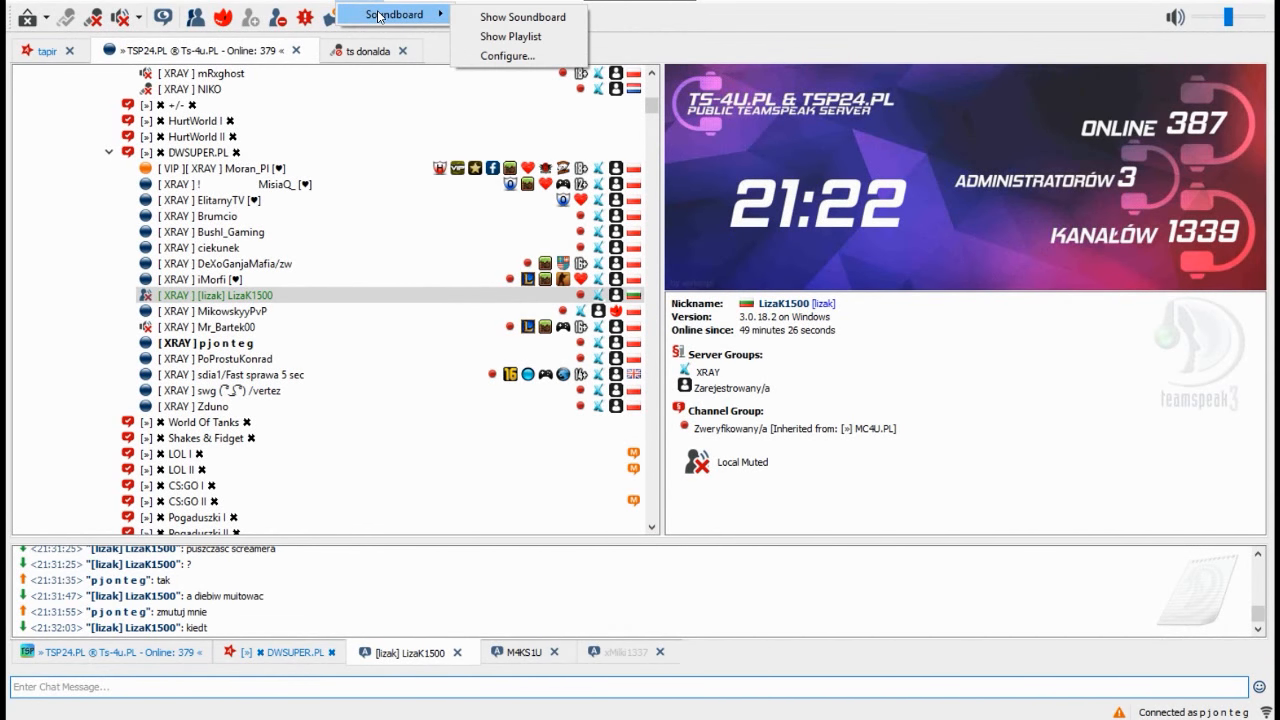
click(521, 17)
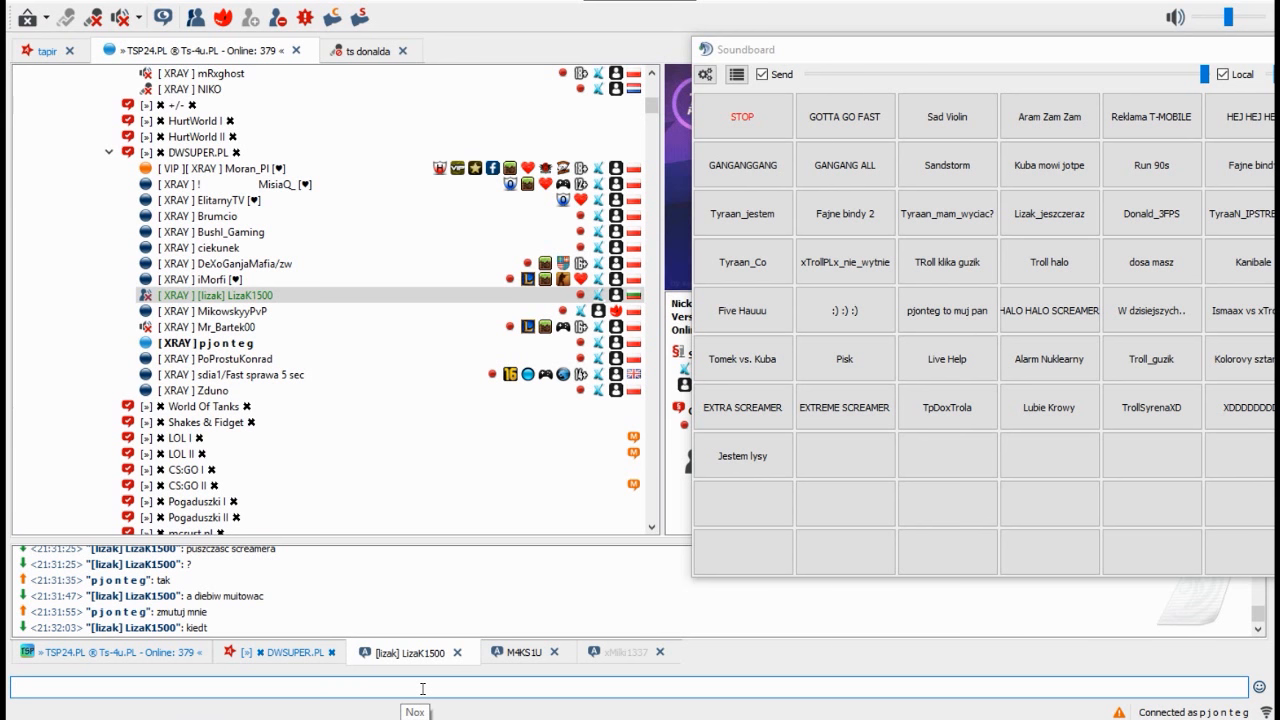
text(3 sek)
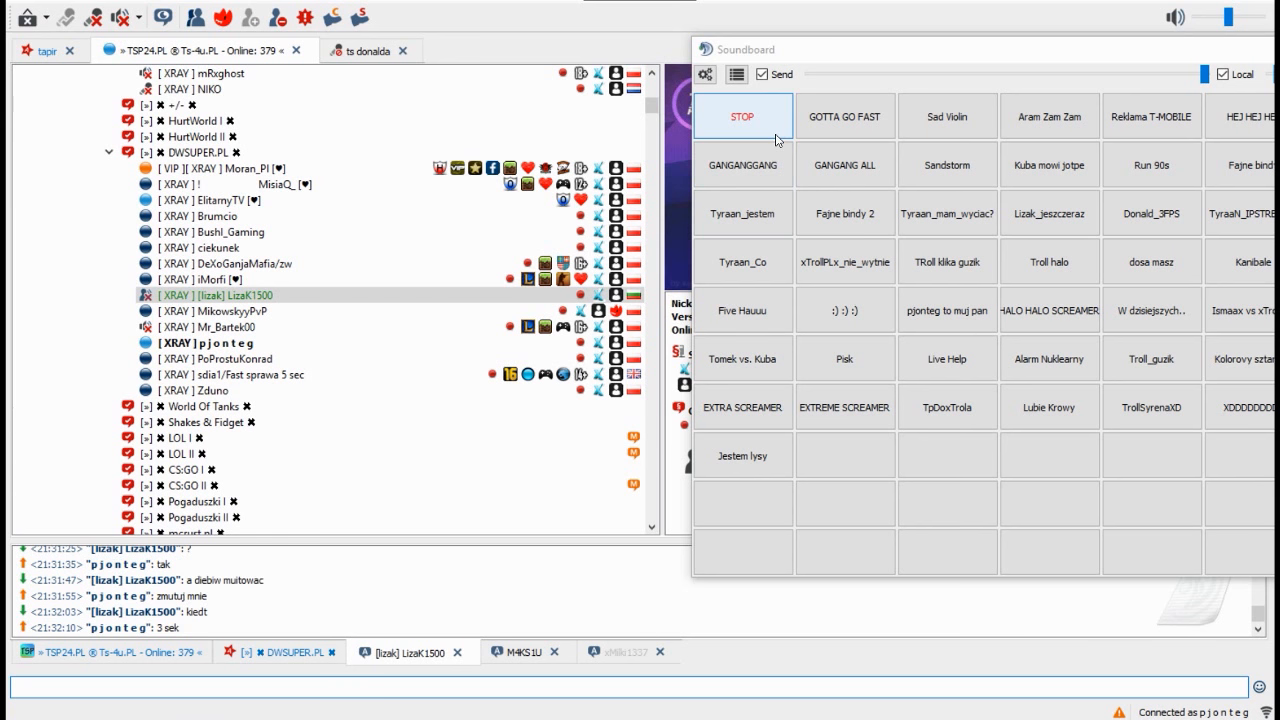
click(845, 116)
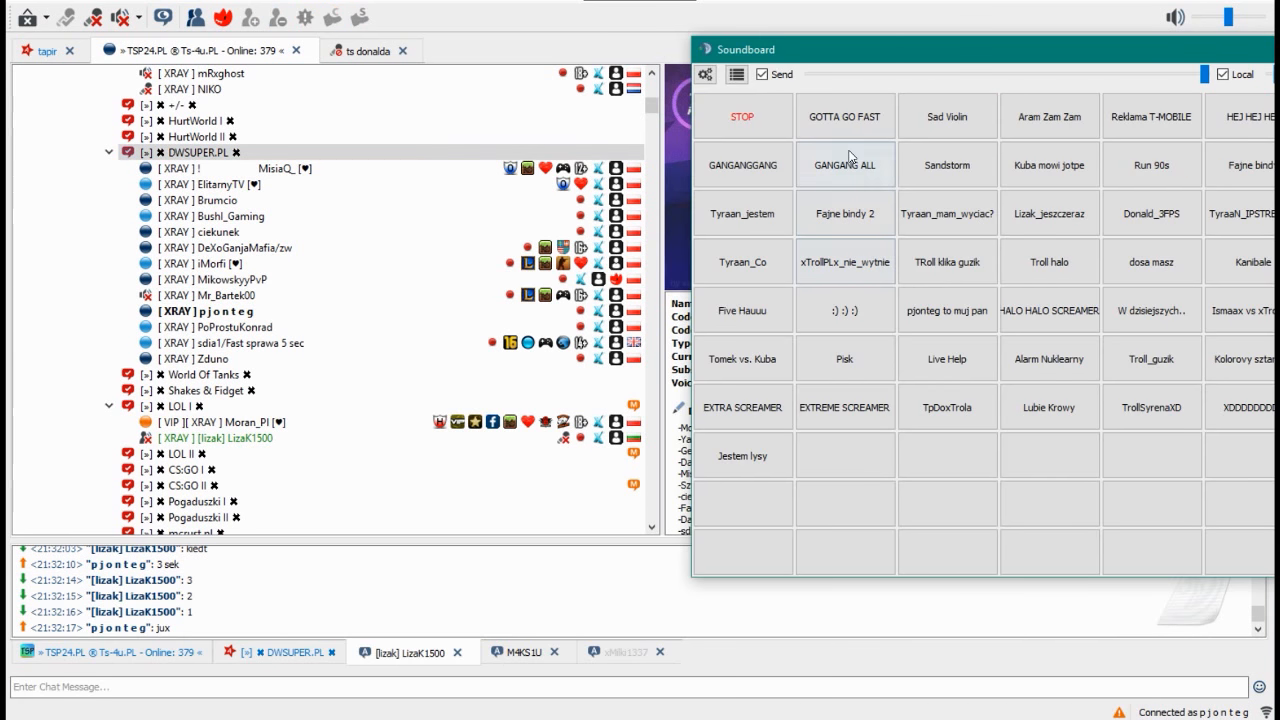
click(845, 115)
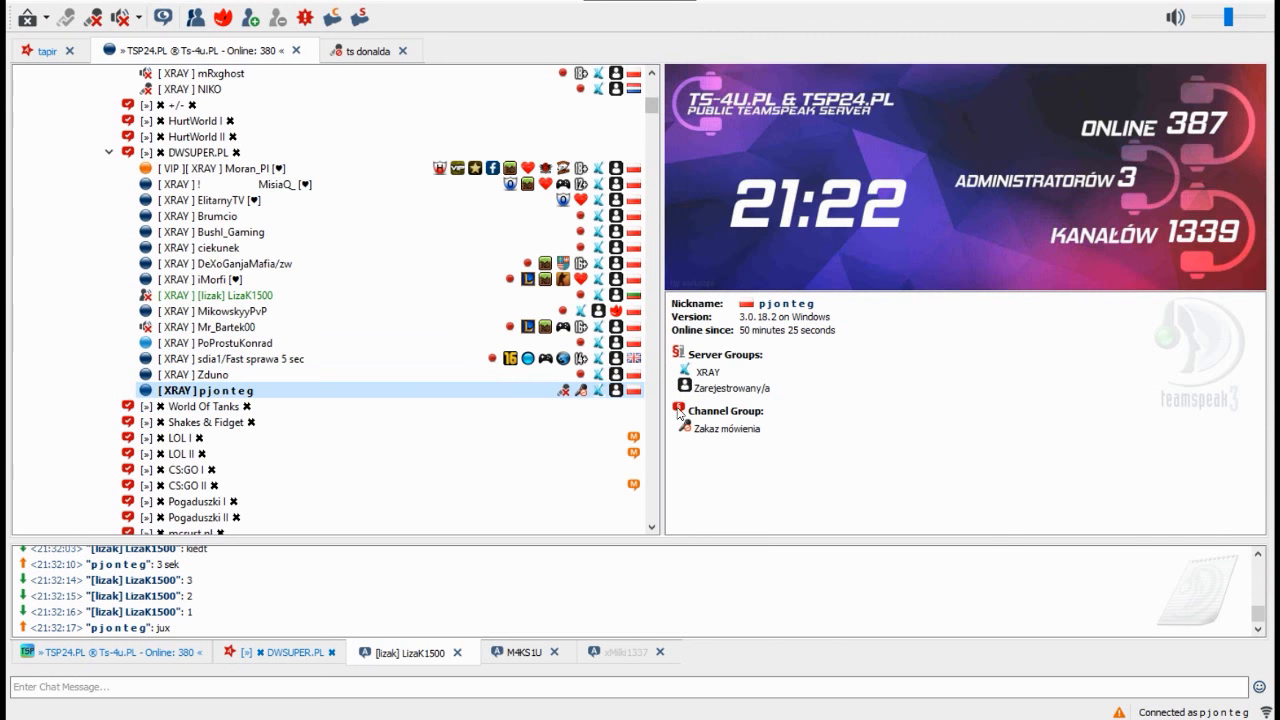
Step: Send 'aha' messages in the DWSUPER.PL channel chat
click(280, 651)
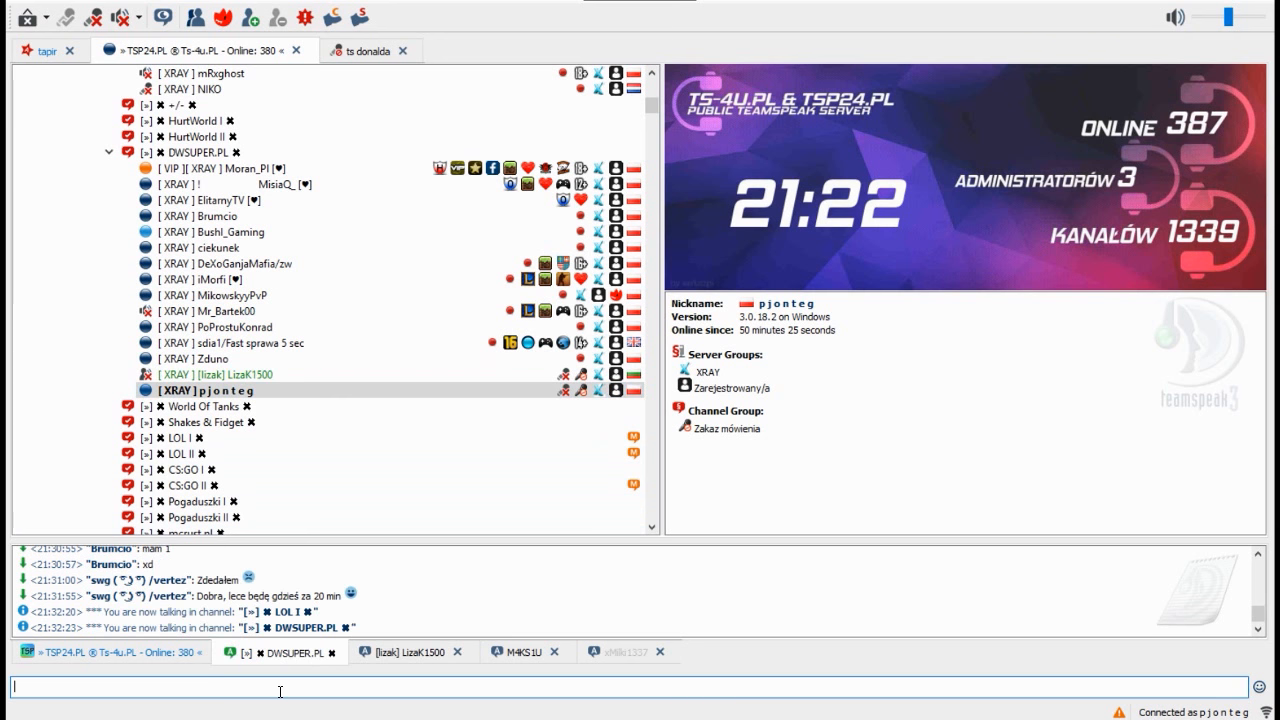
text(aha)
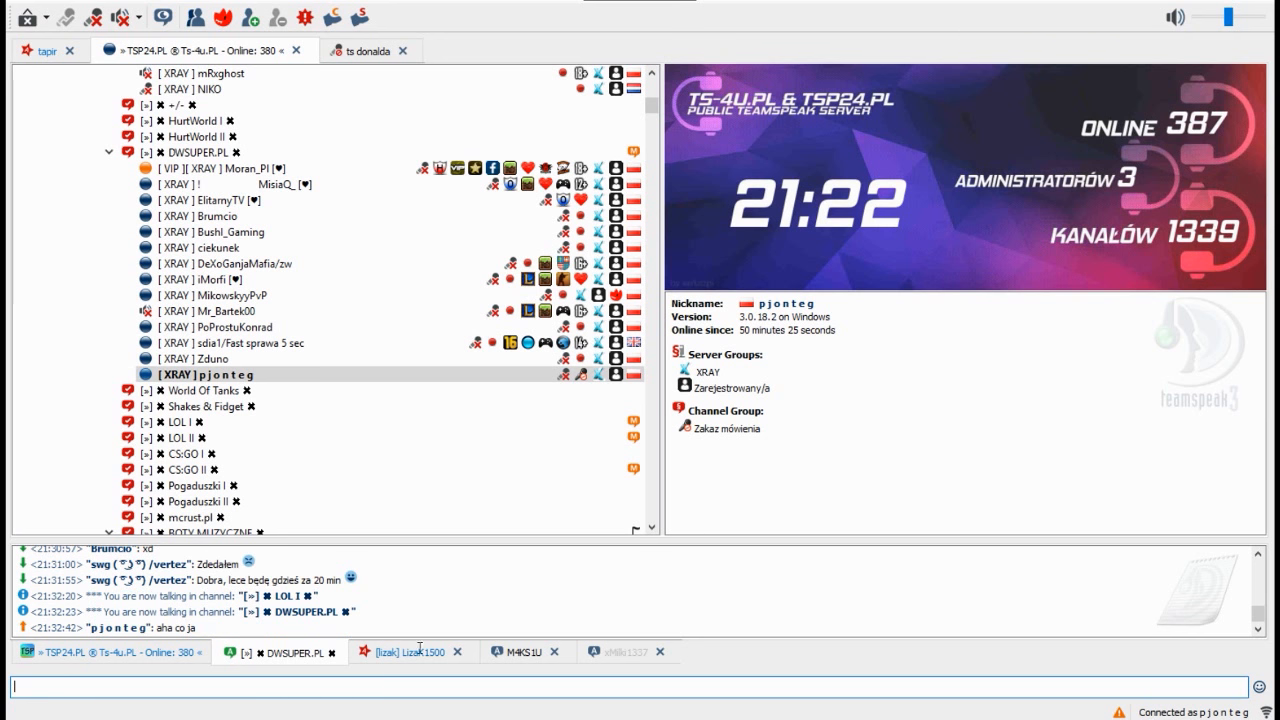
click(405, 651)
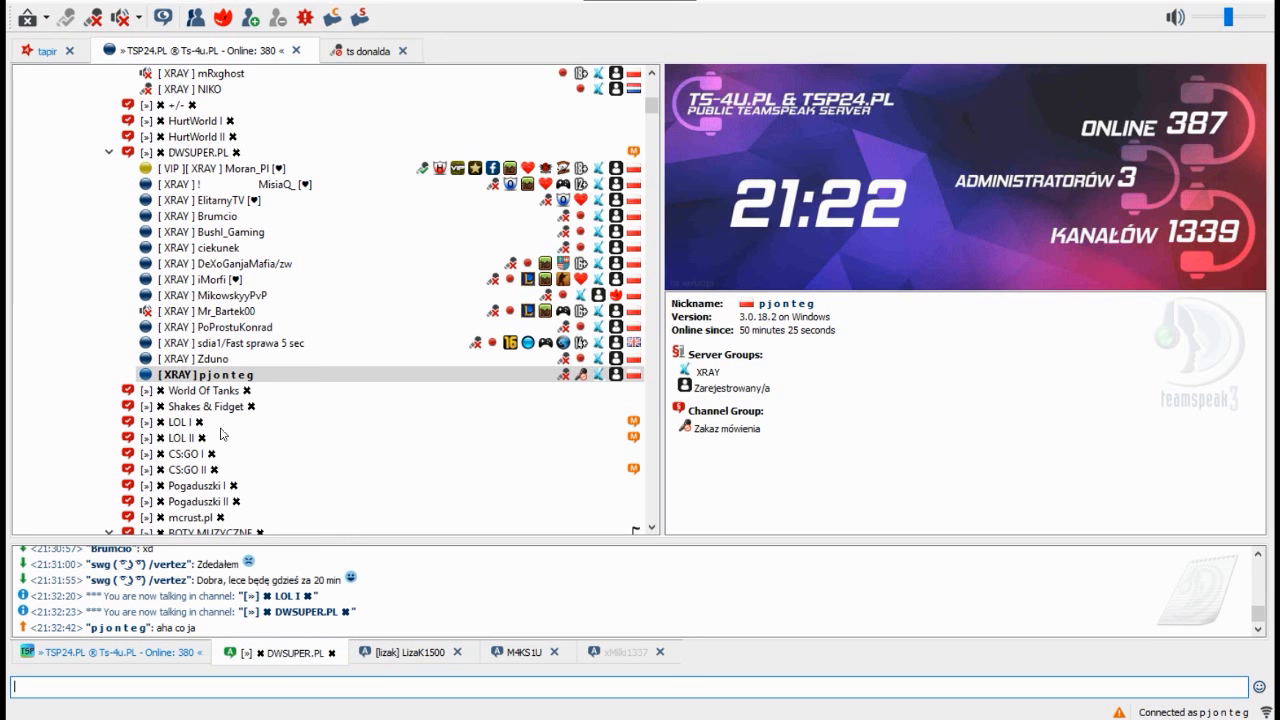
text(aha)
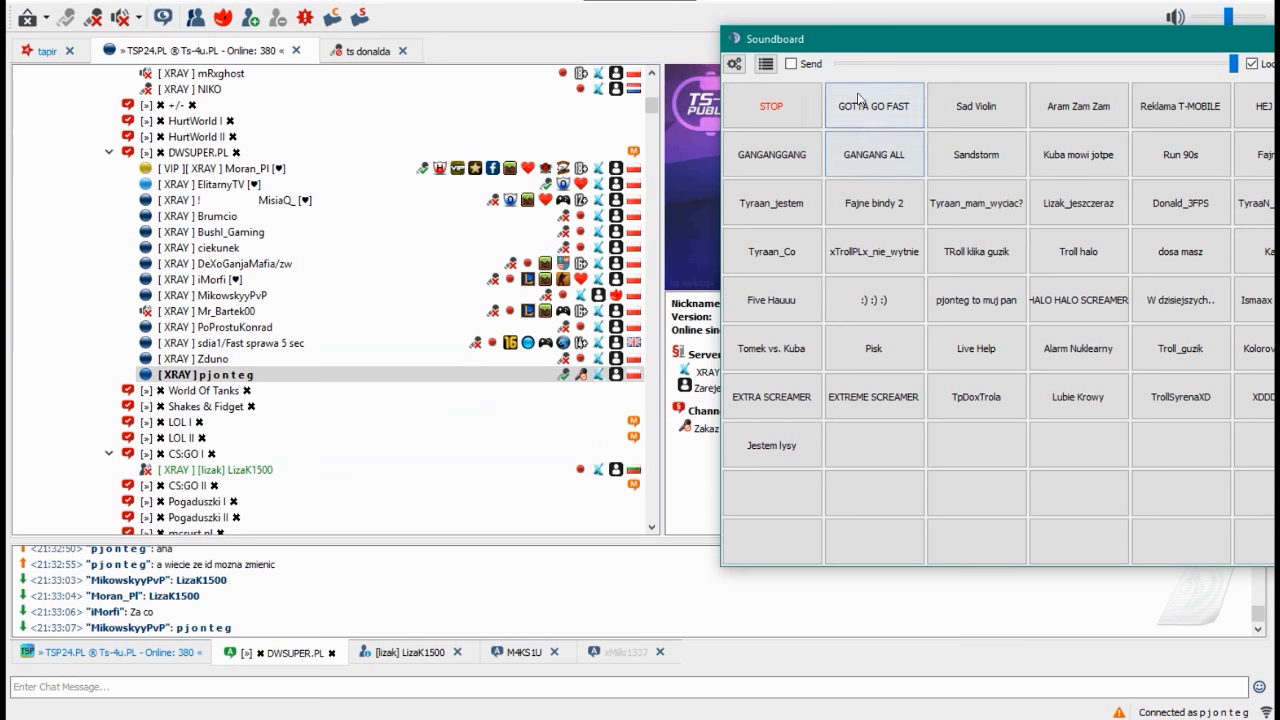
click(873, 105)
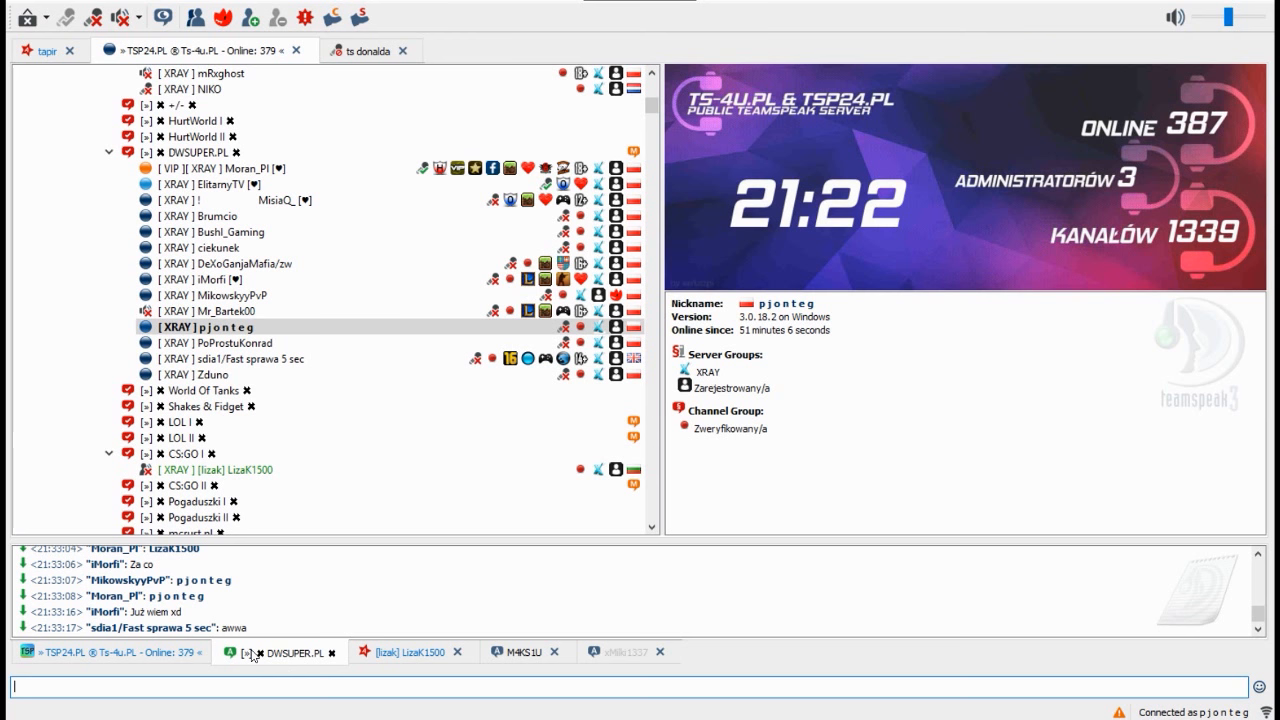
mouse_move(307, 78)
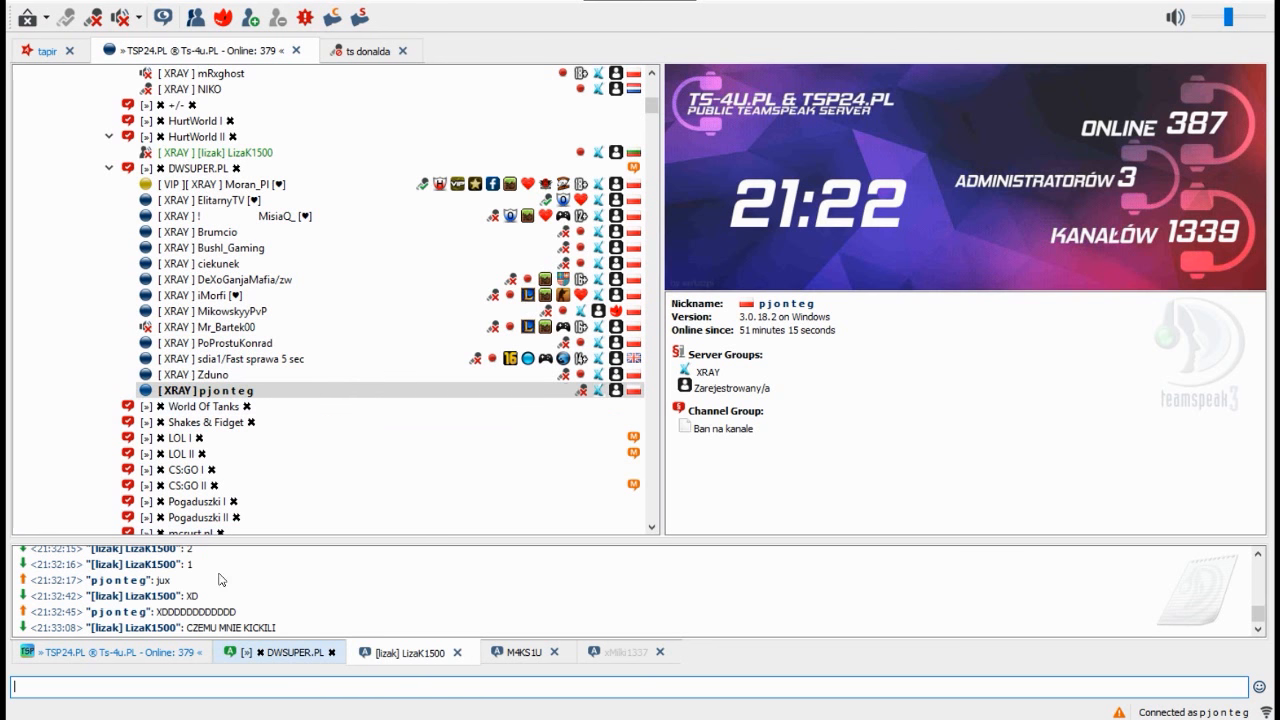
click(278, 652)
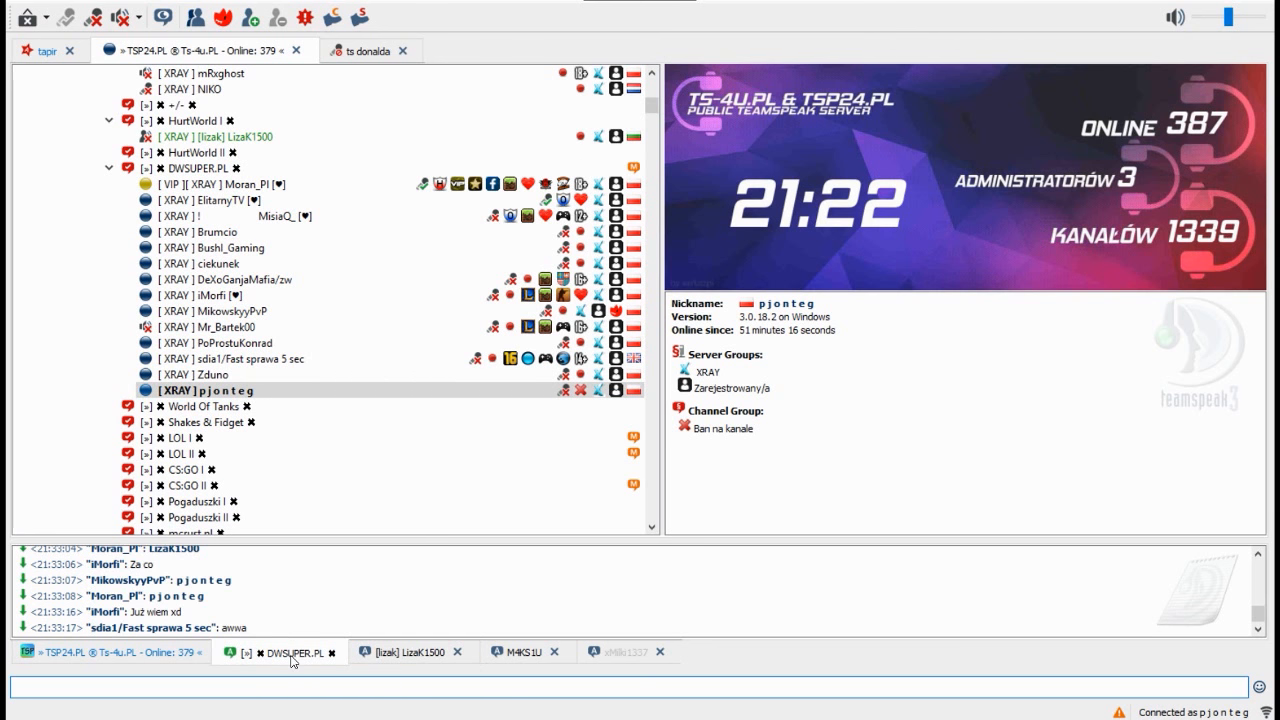
text(jebac xray)
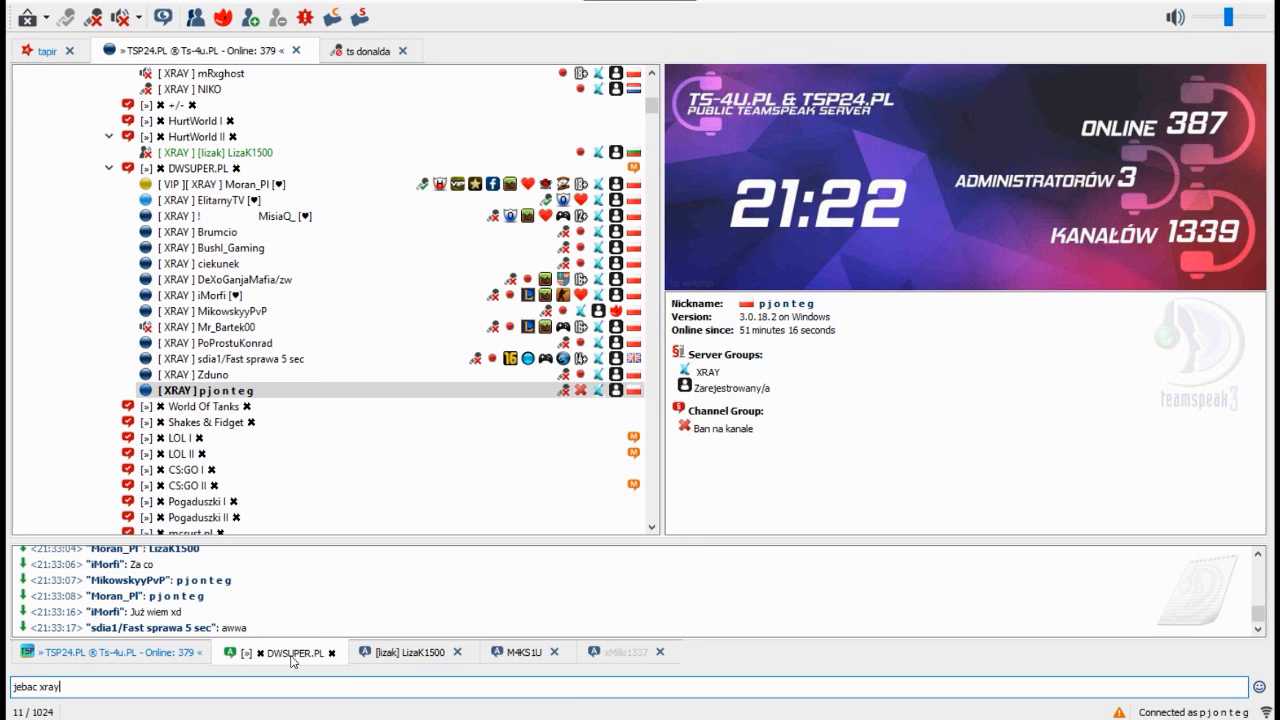
text(ow)
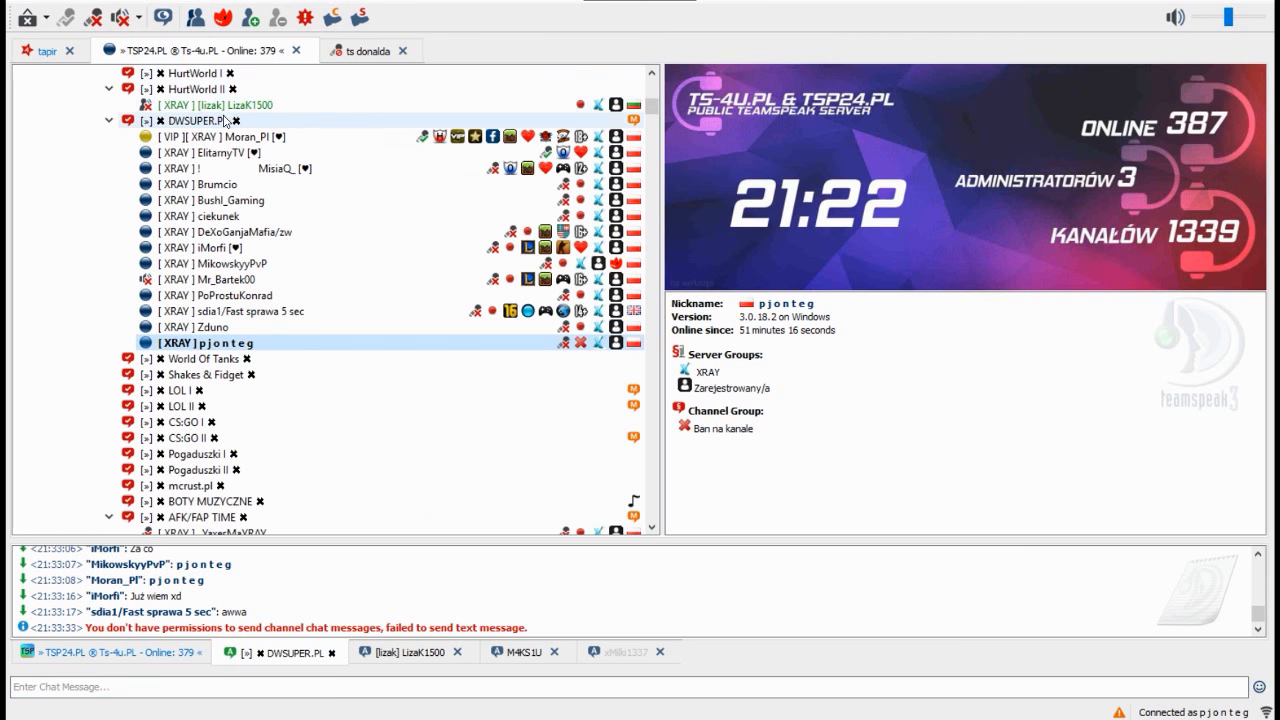
click(220, 104)
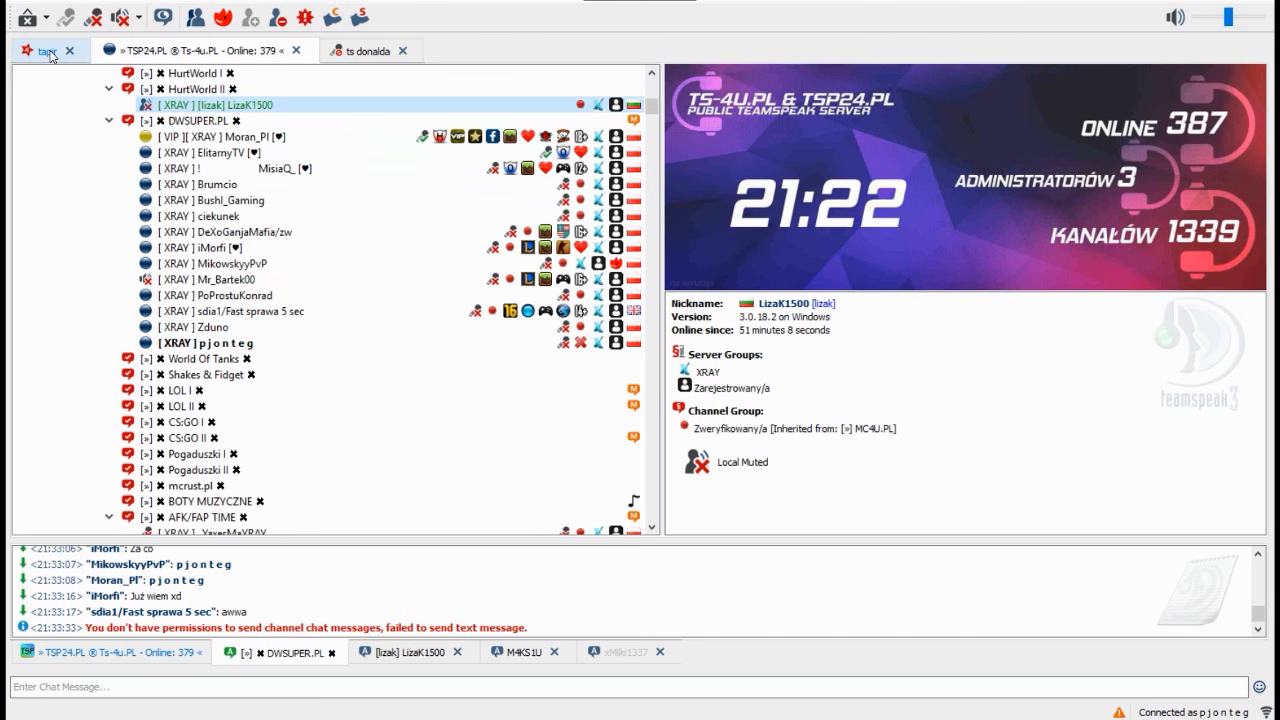